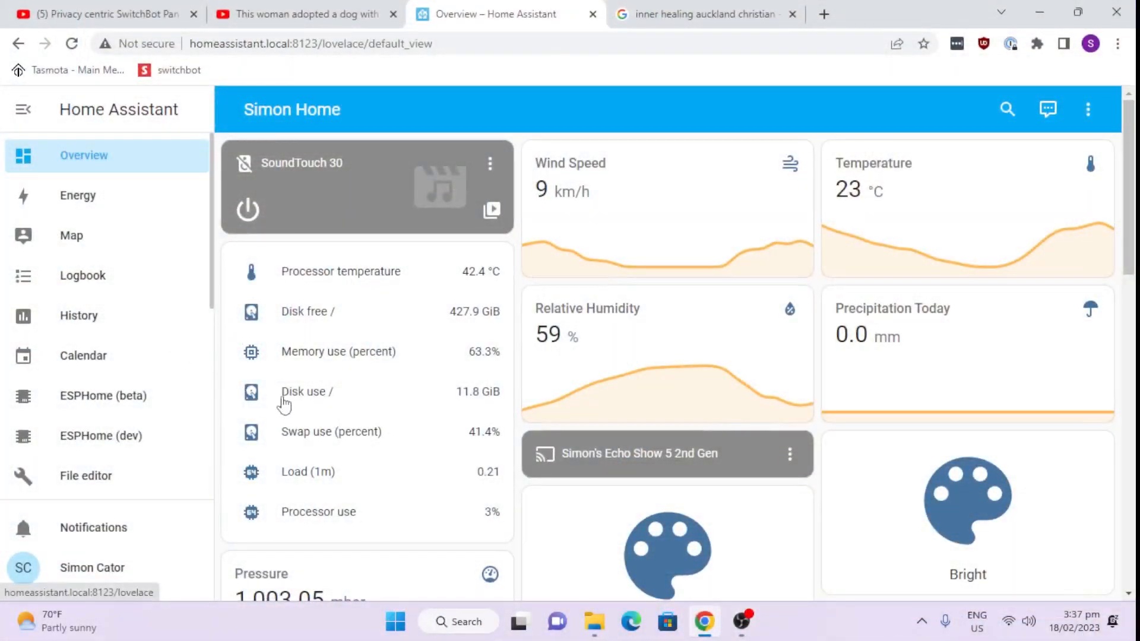
Step: Navigate from the home dashboard to the installed integrations list in Settings
{"action": "scroll", "scroll_direction": "down", "scroll_amount": 3}
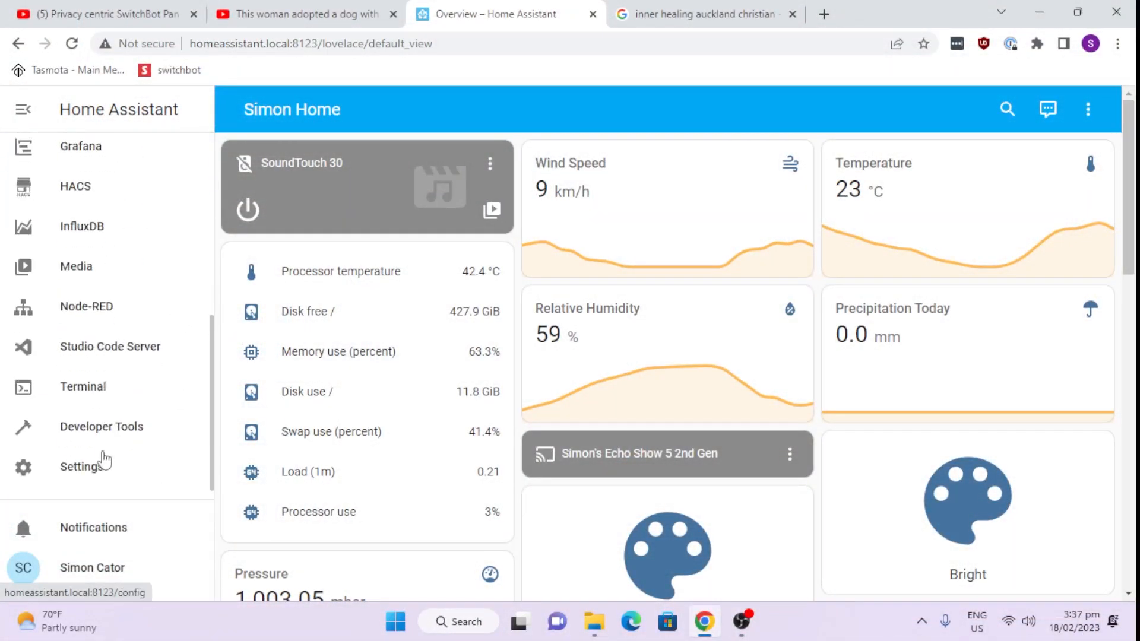
{"action": "left_click", "coordinate": [82, 466]}
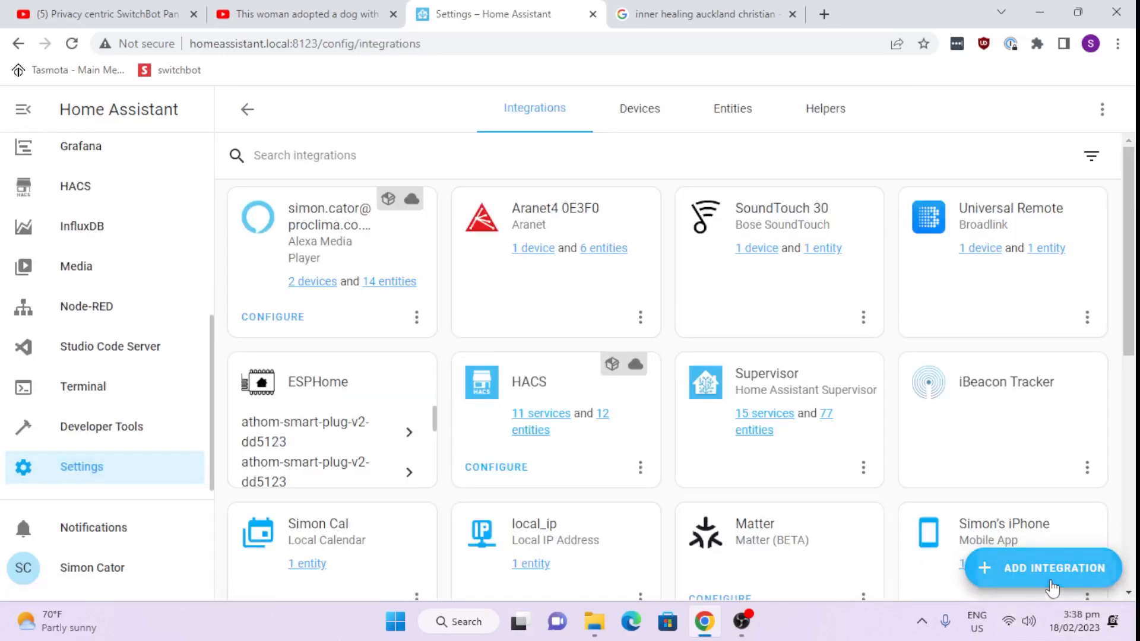
Step: Add the SwitchBot integration via search 'sw', set up Curtain 7691 and assign it to Bedroom
{"action": "left_click", "coordinate": [1042, 568]}
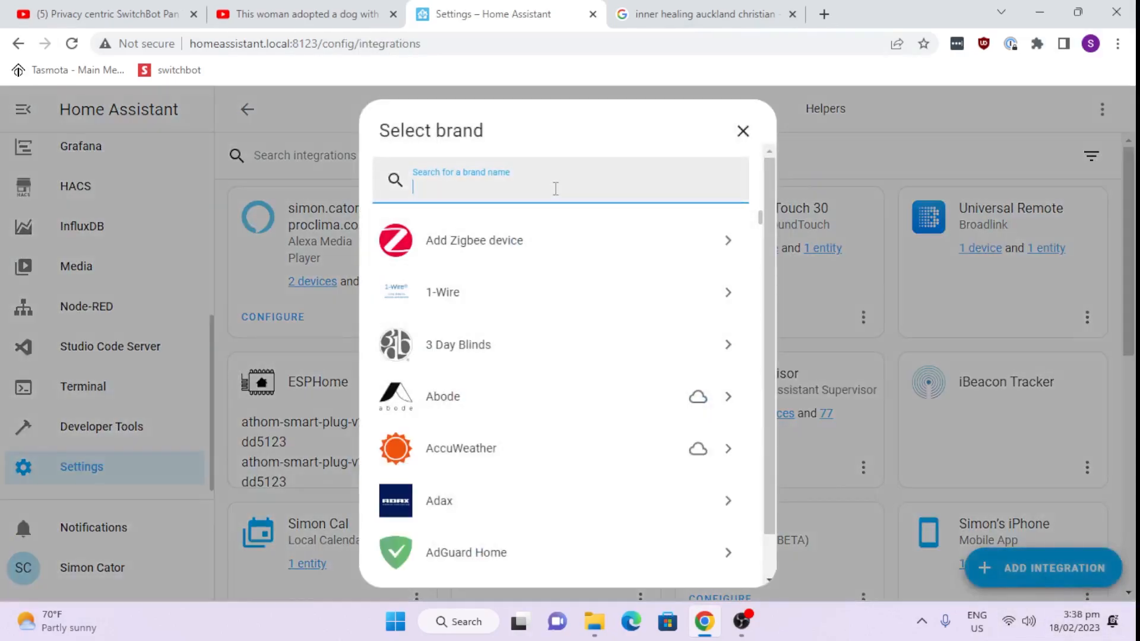
{"action": "mouse_move", "coordinate": [691, 220]}
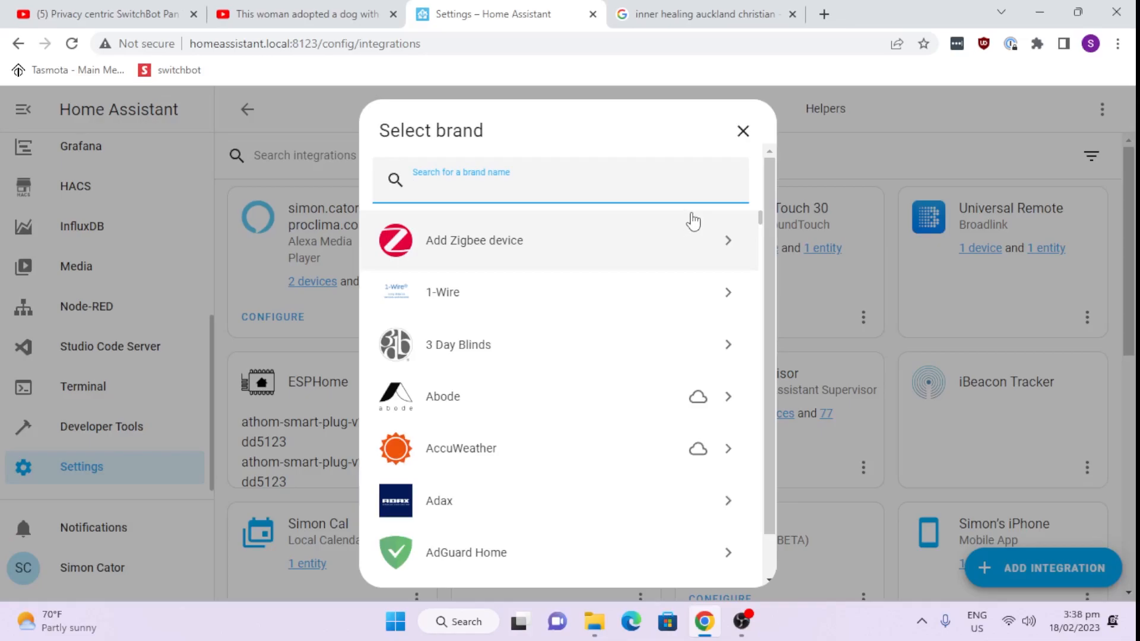
{"action": "type", "text": "sw"}
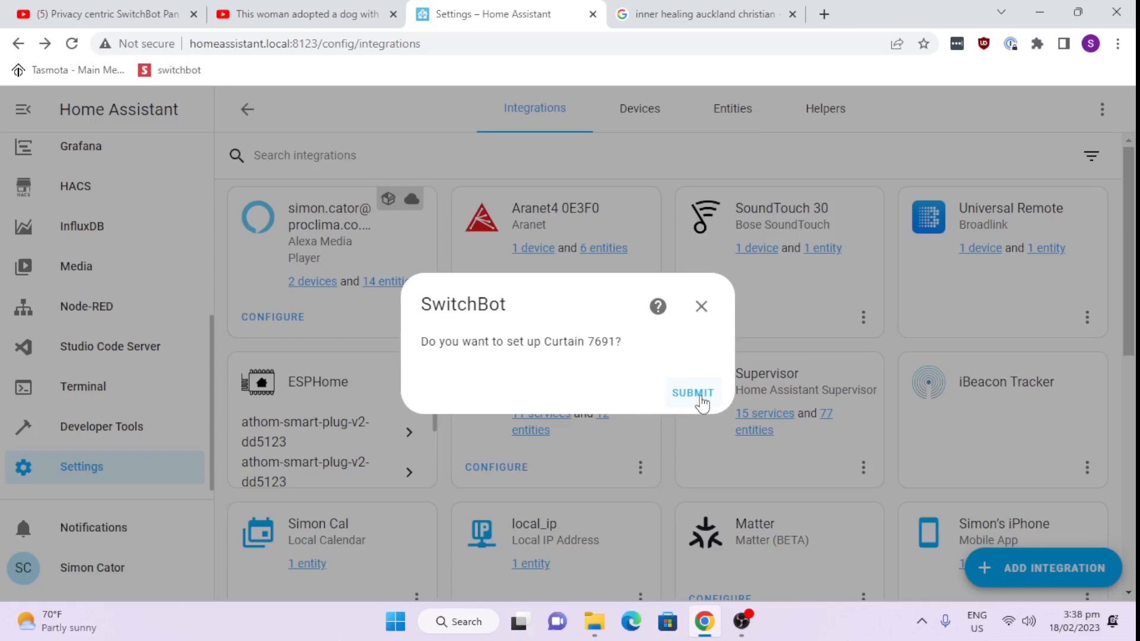
{"action": "left_click", "coordinate": [692, 393]}
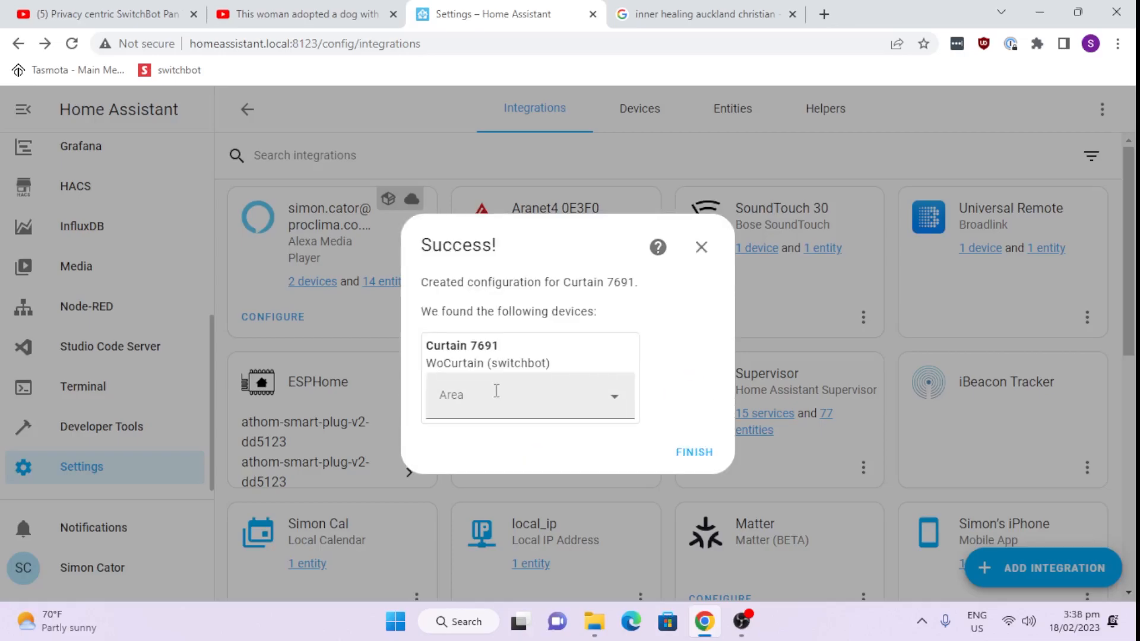
{"action": "type", "text": "Bedroom"}
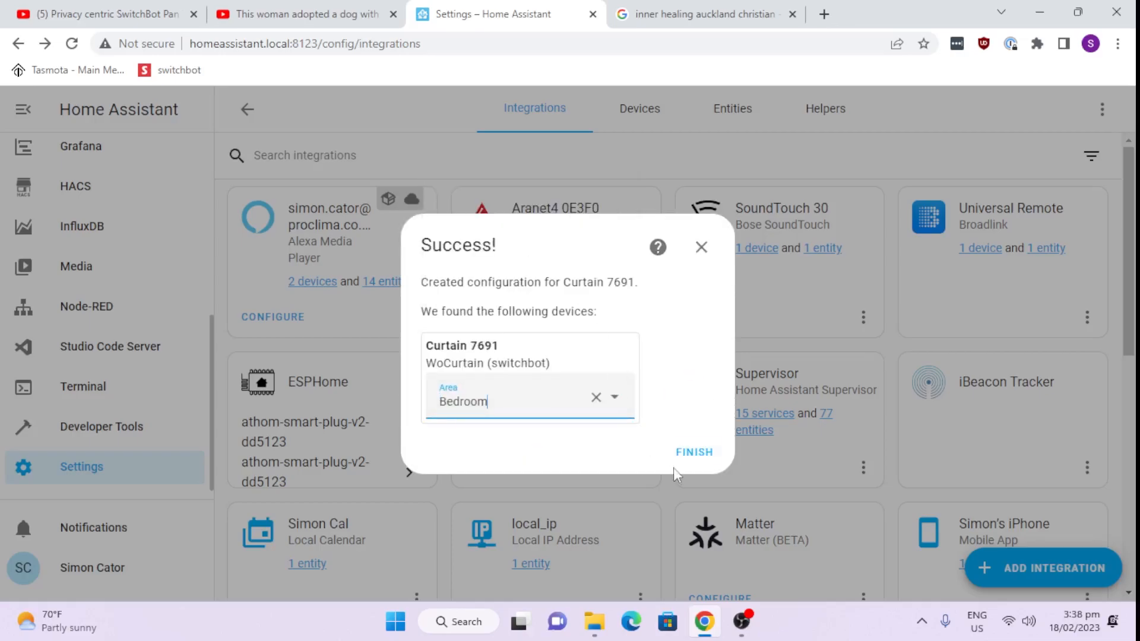
{"action": "left_click", "coordinate": [693, 453]}
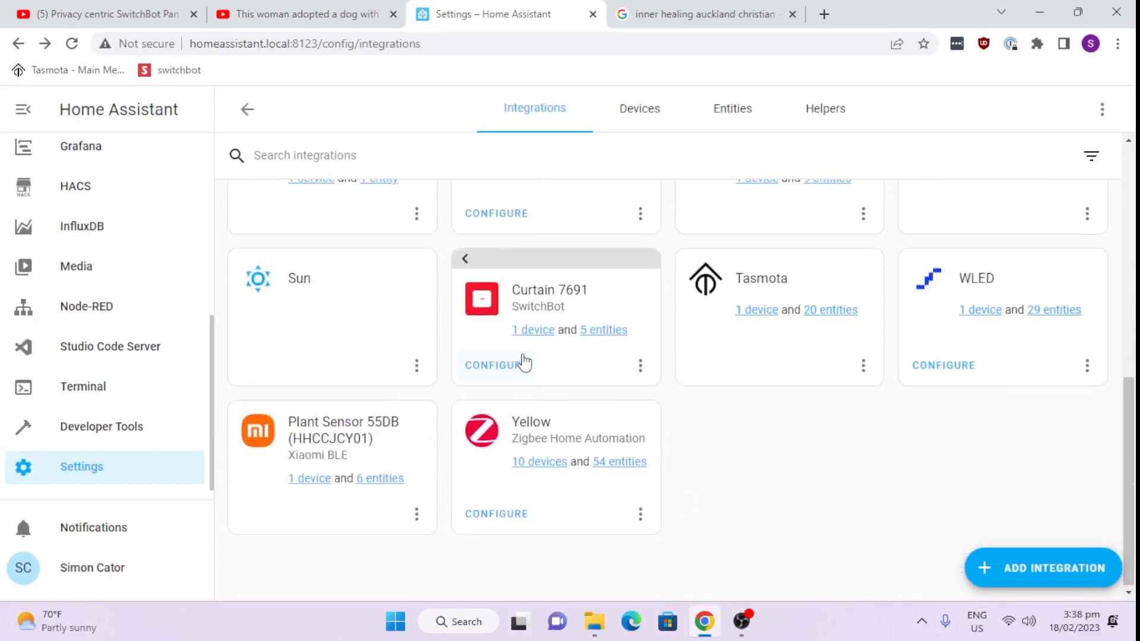
Step: View the Curtain 7691 device page and send the curtain an open command
{"action": "left_click", "coordinate": [533, 329]}
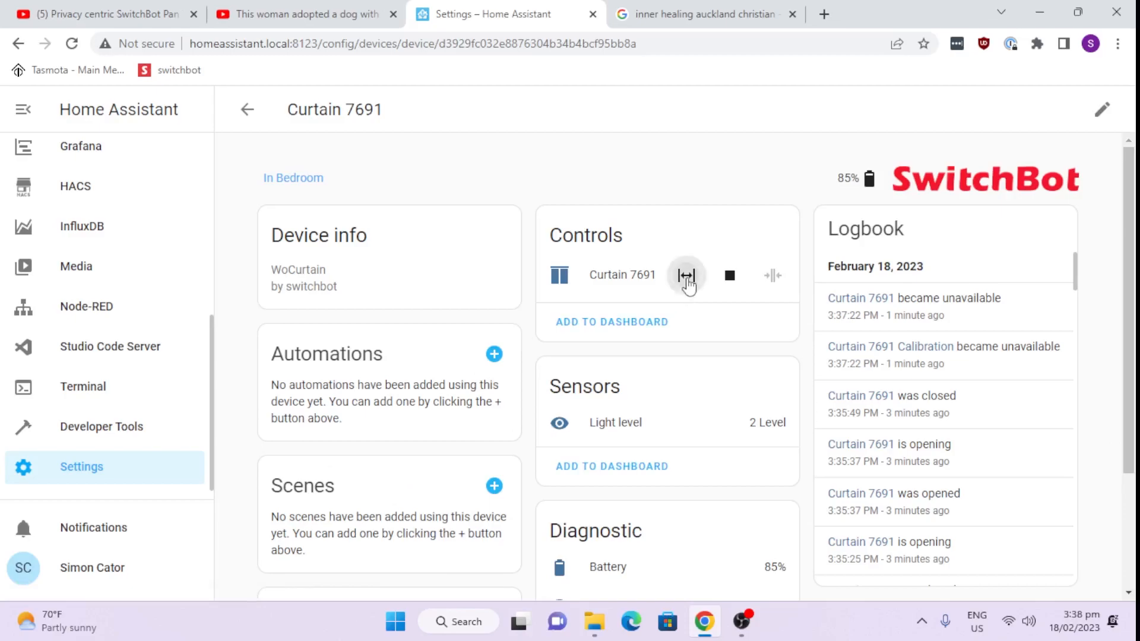
{"action": "left_click", "coordinate": [685, 276]}
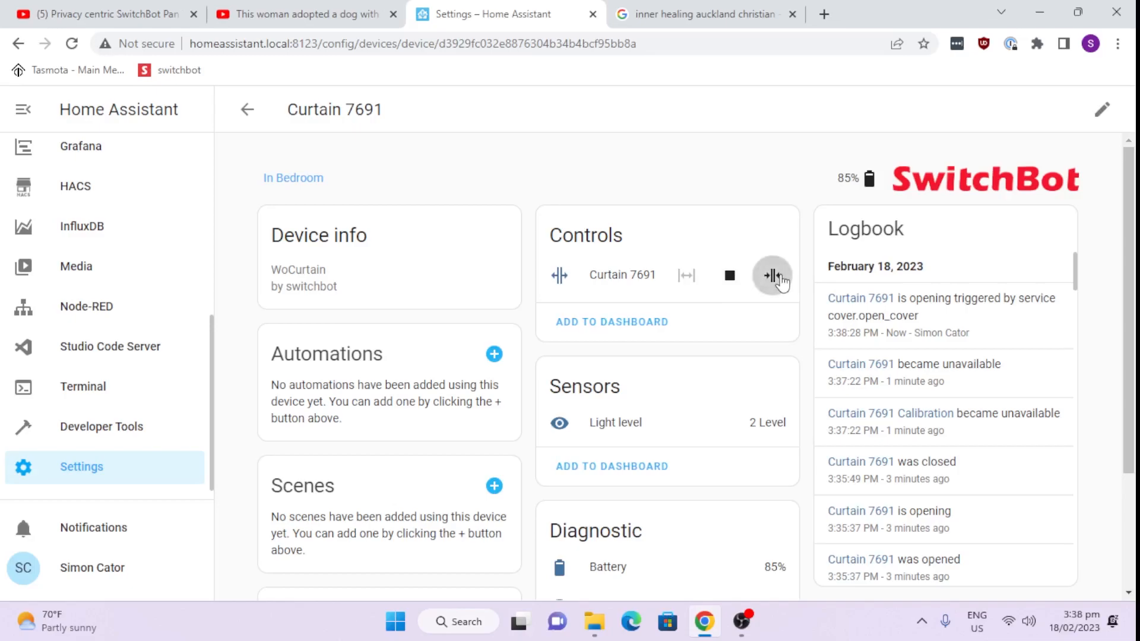
{"action": "mouse_move", "coordinate": [561, 432]}
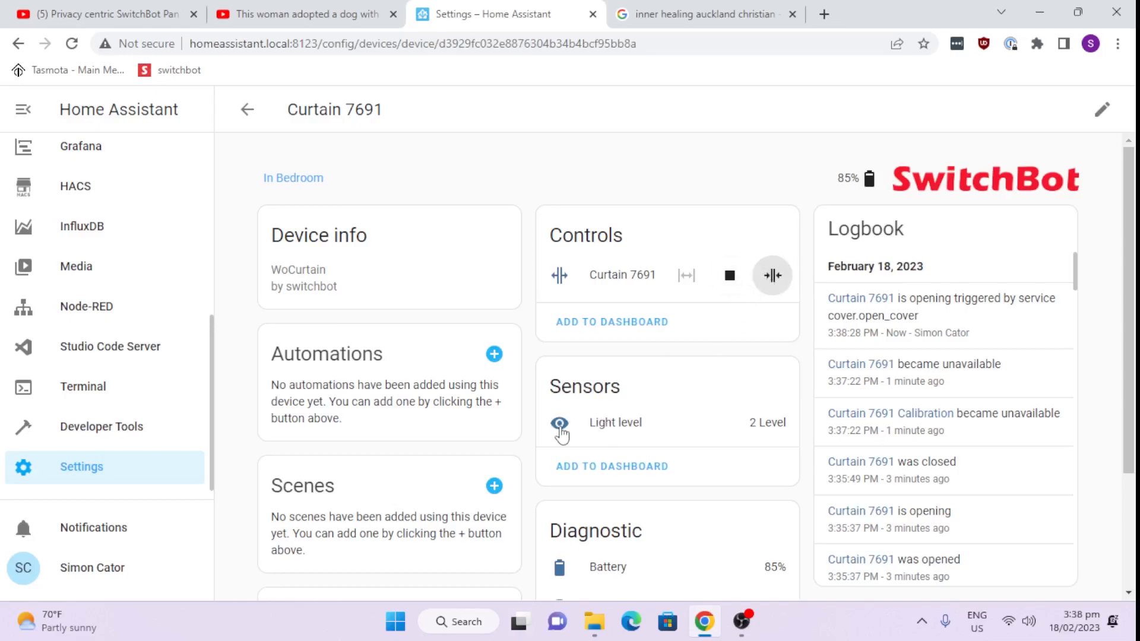
{"action": "left_click", "coordinate": [560, 423]}
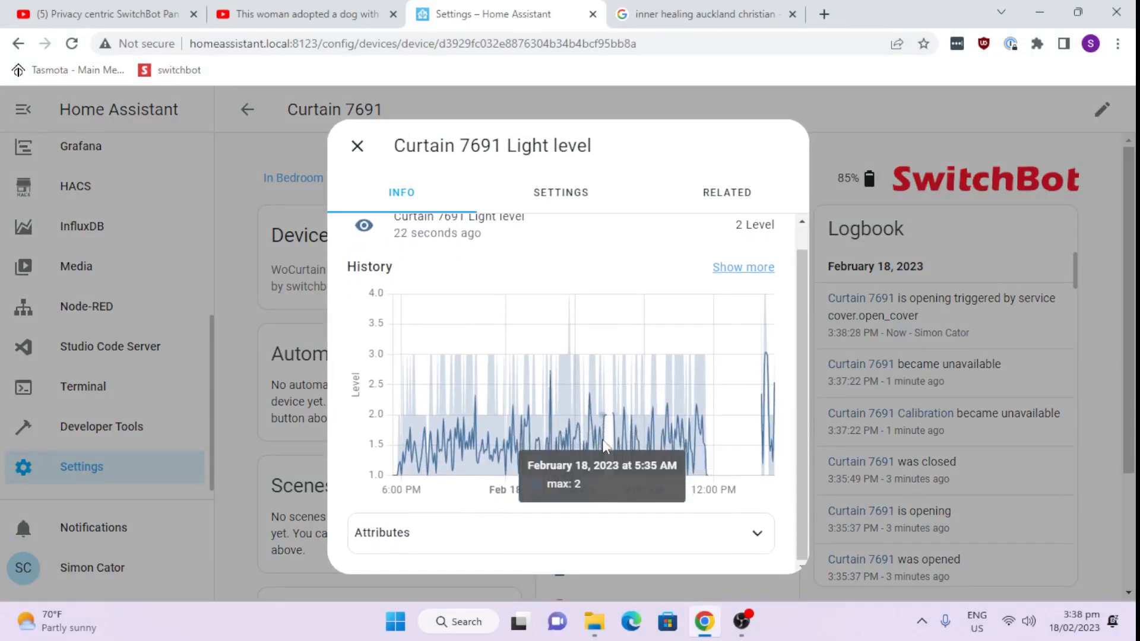
{"action": "mouse_move", "coordinate": [606, 445]}
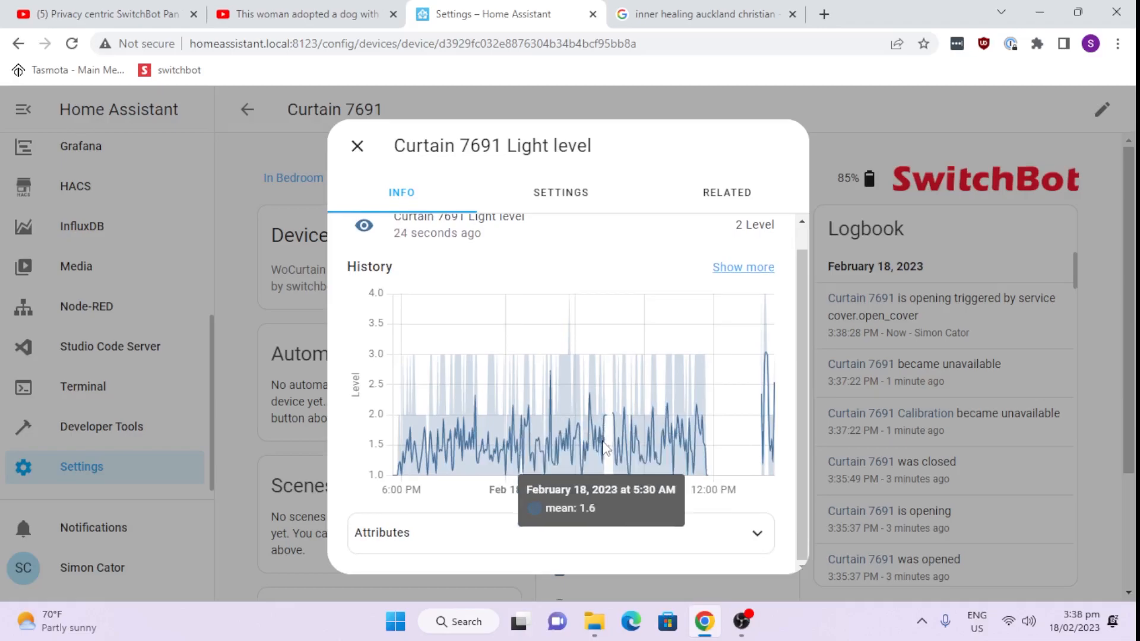
{"action": "mouse_move", "coordinate": [637, 447]}
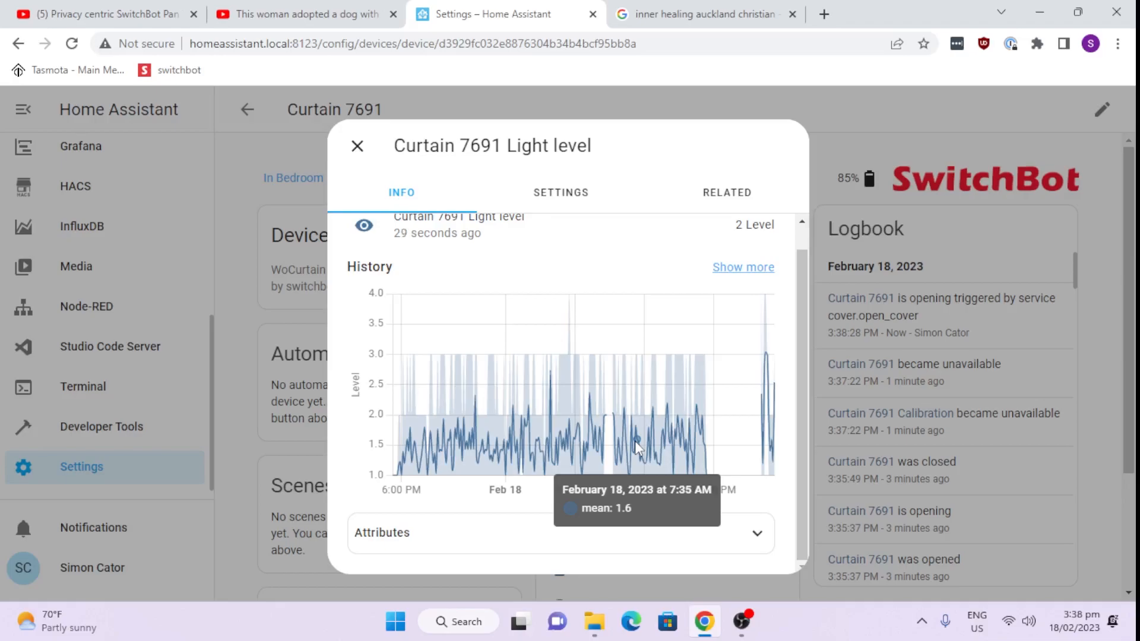
{"action": "left_click", "coordinate": [357, 146]}
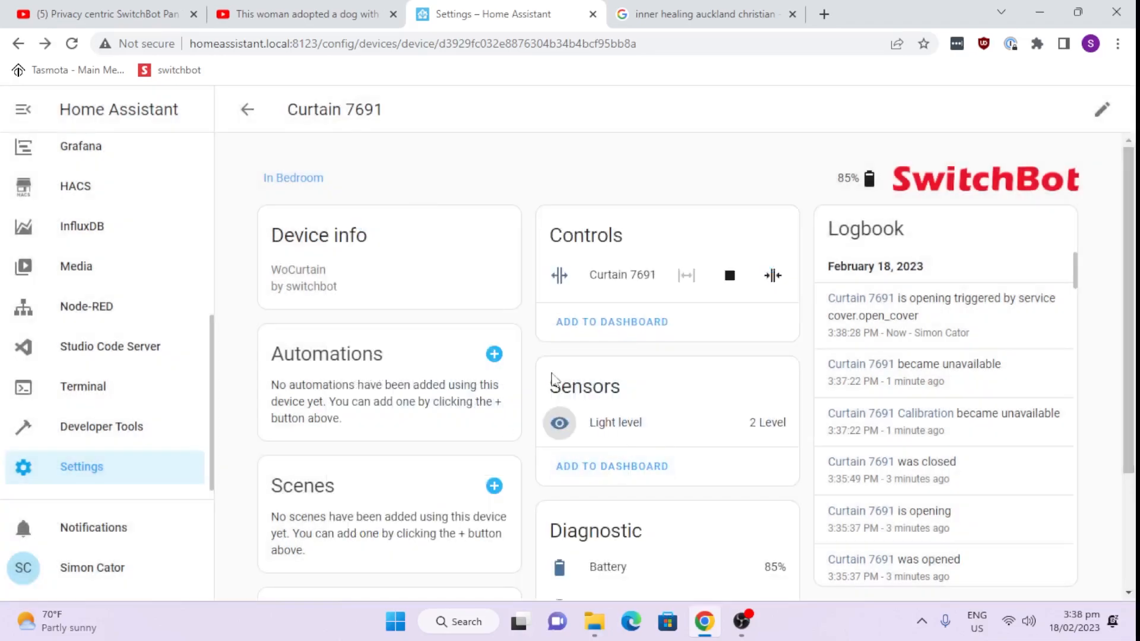
{"action": "mouse_move", "coordinate": [650, 471]}
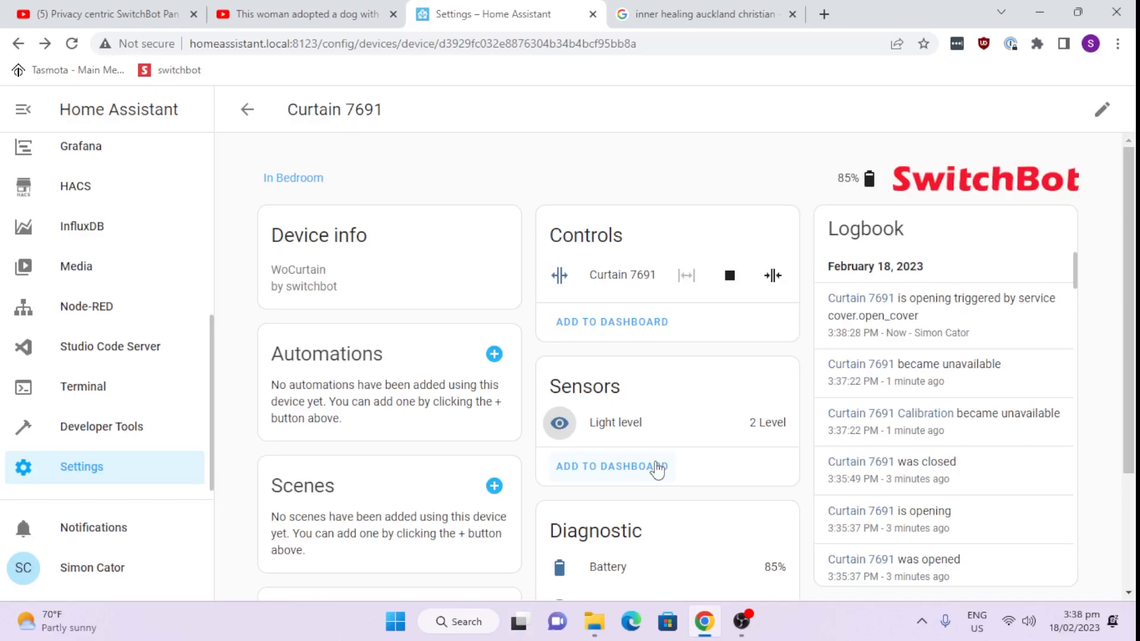
{"action": "scroll", "scroll_direction": "down", "scroll_amount": 3}
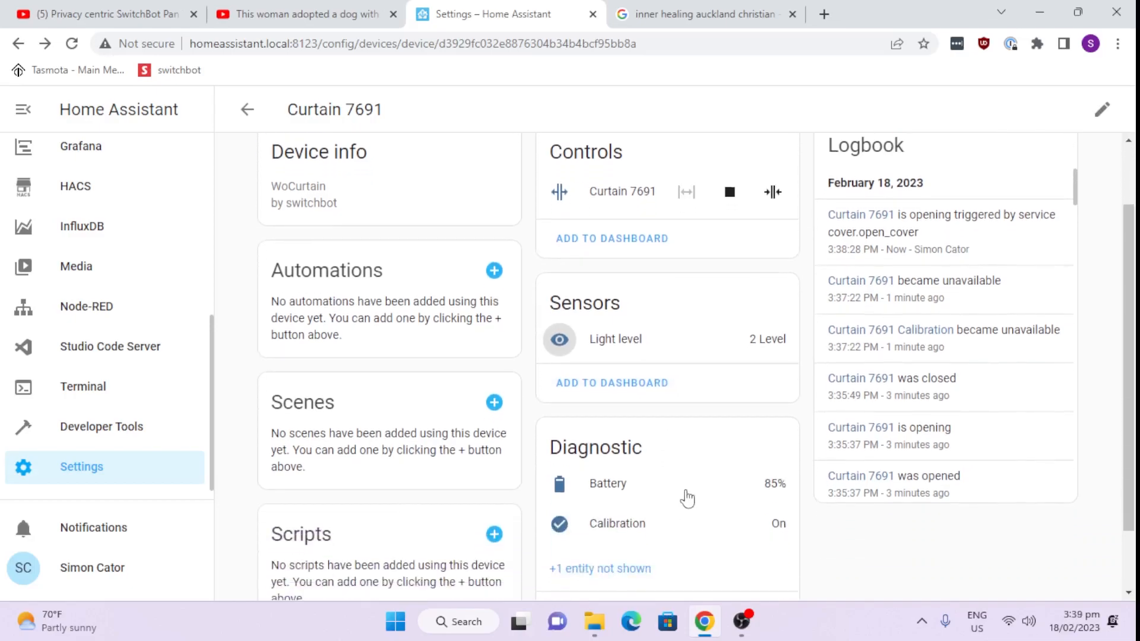
{"action": "left_click", "coordinate": [607, 484]}
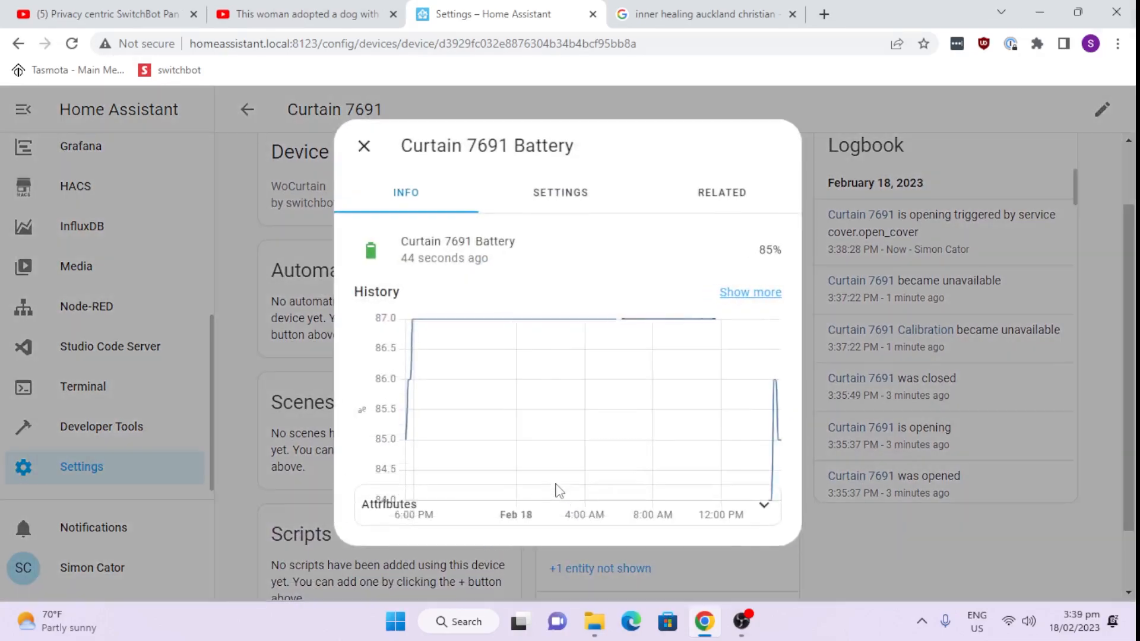
{"action": "left_click", "coordinate": [363, 146]}
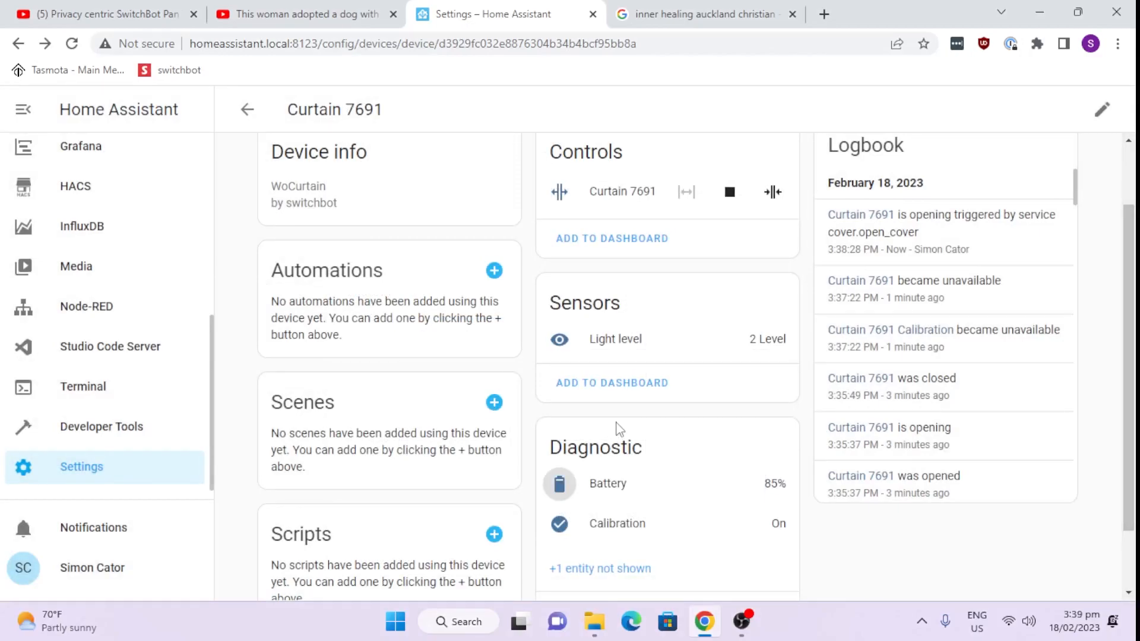
{"action": "left_click", "coordinate": [558, 191]}
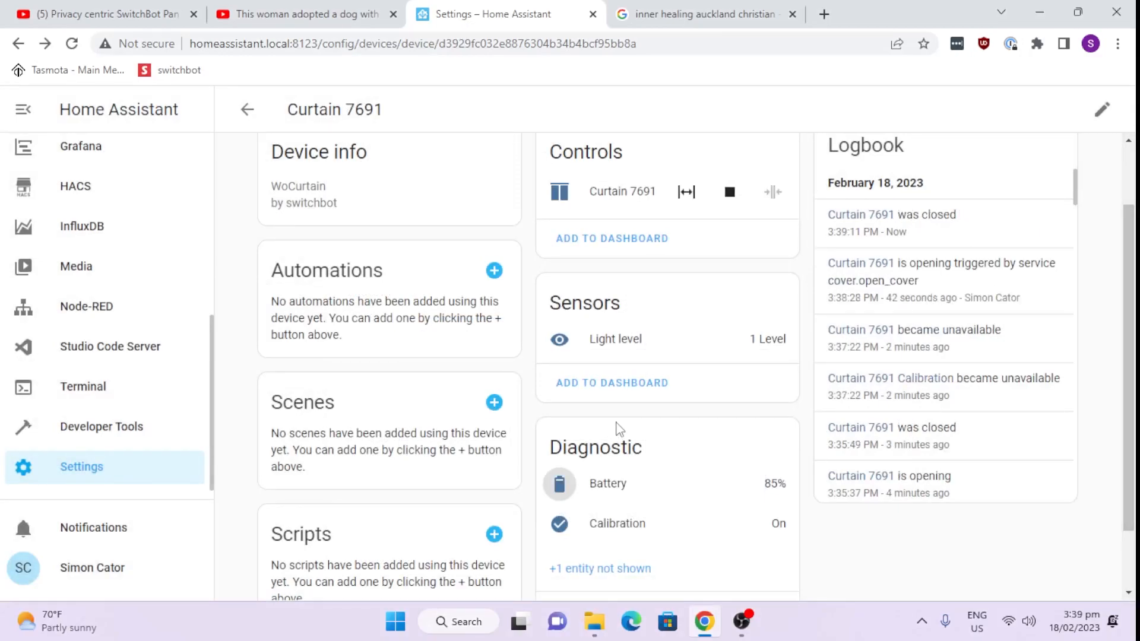